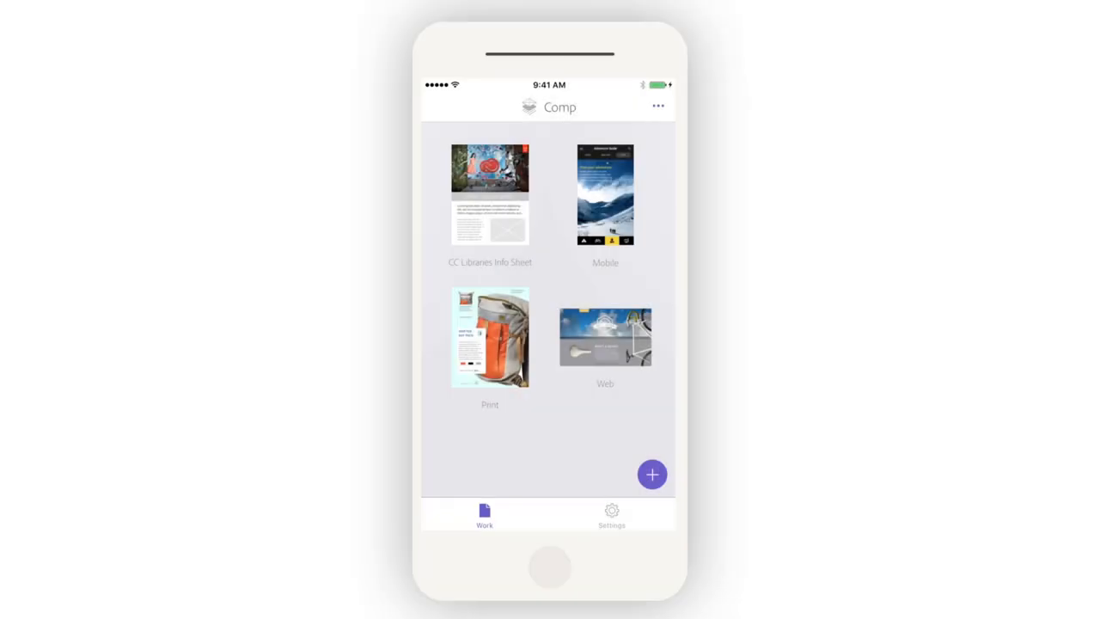
- Open the CC Libraries Info Sheet project and pick a brand library for text styles
{"action": "left_click", "coordinate": [490, 195]}
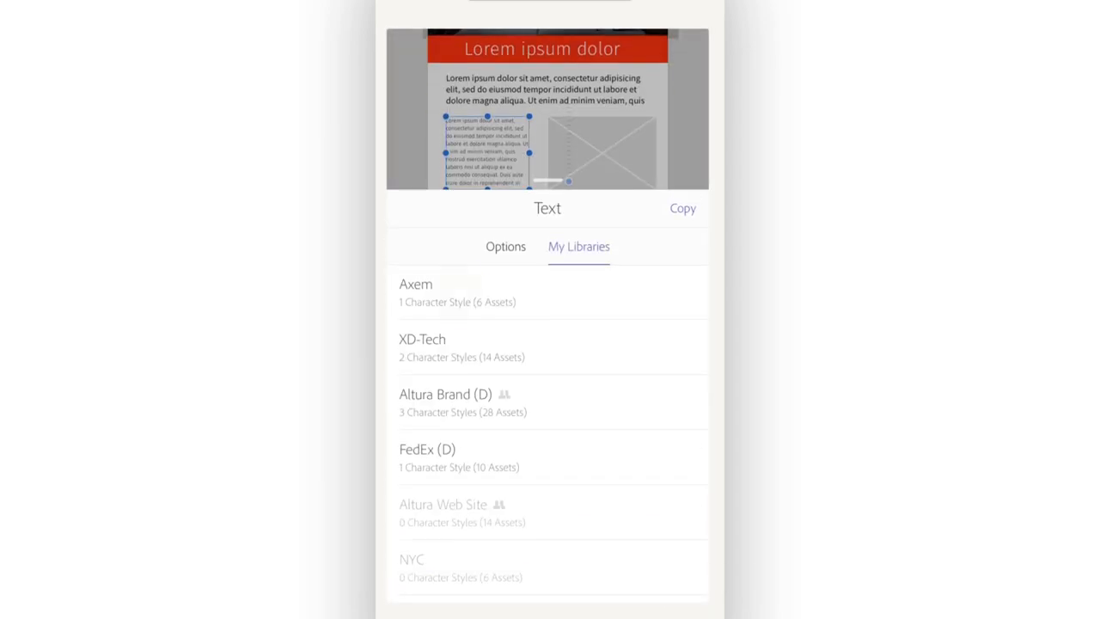
{"action": "left_click", "coordinate": [415, 284]}
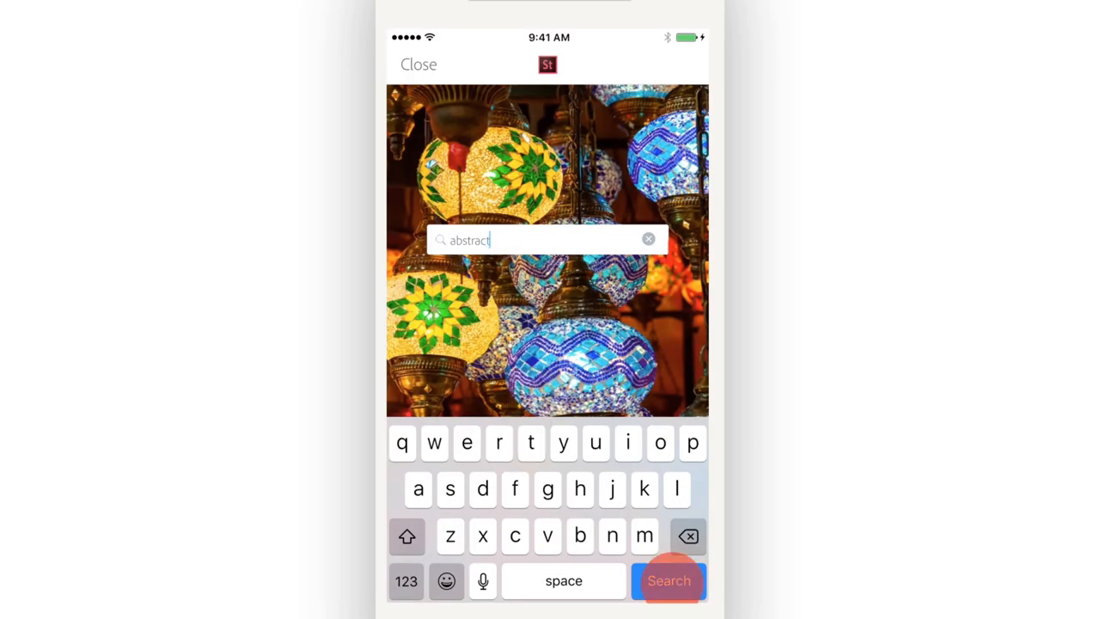
- Search Stock for 'abstract' images, fill the placeholder with bokeh, and open sharing options
{"action": "left_click", "coordinate": [669, 580]}
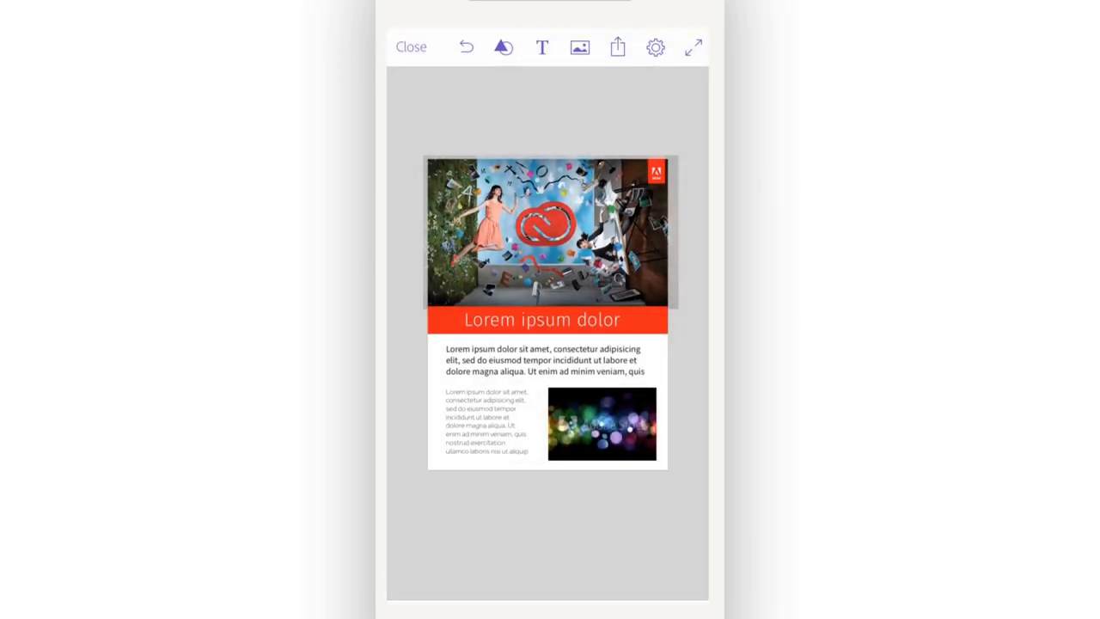
{"action": "left_click", "coordinate": [617, 46]}
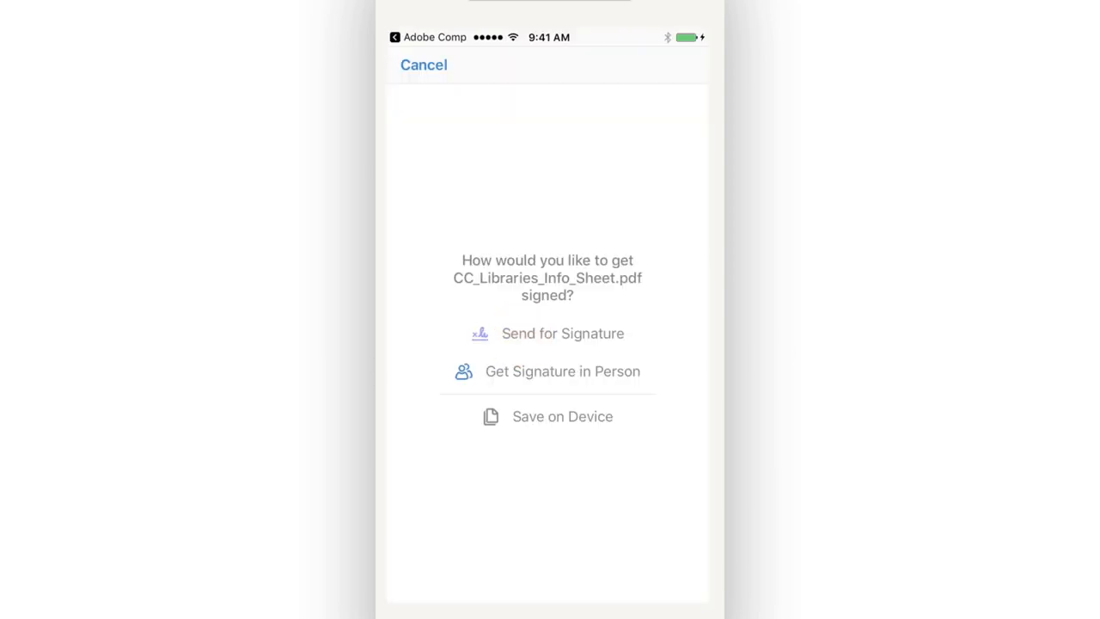
- Send the CC_Libraries_Info_Sheet PDF for signature and add the signing recipient
{"action": "left_click", "coordinate": [563, 334]}
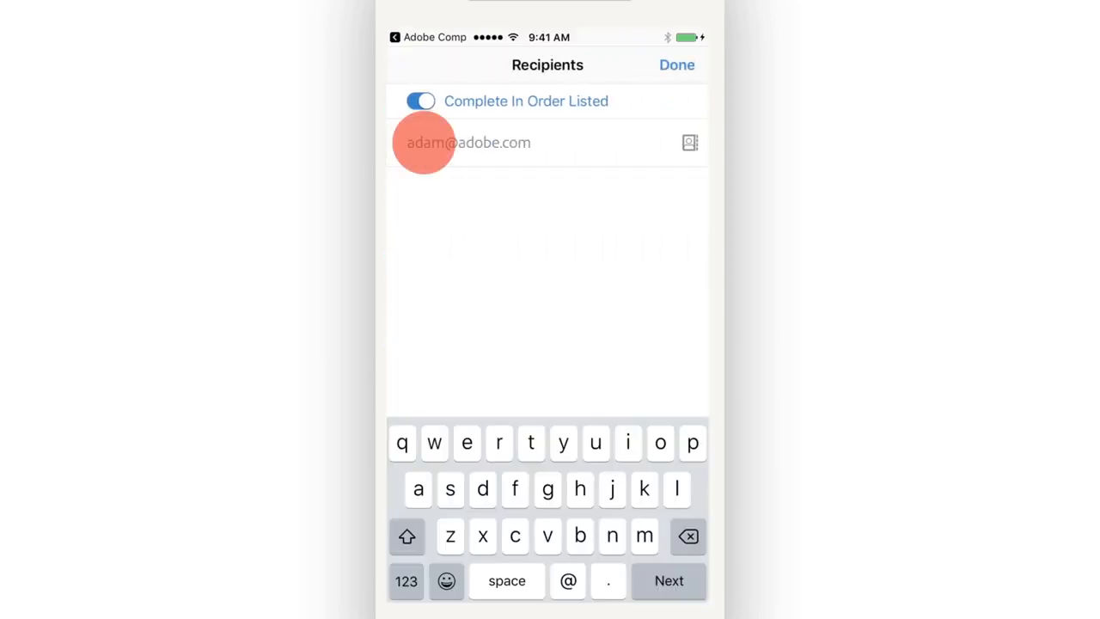
{"action": "left_click", "coordinate": [677, 64]}
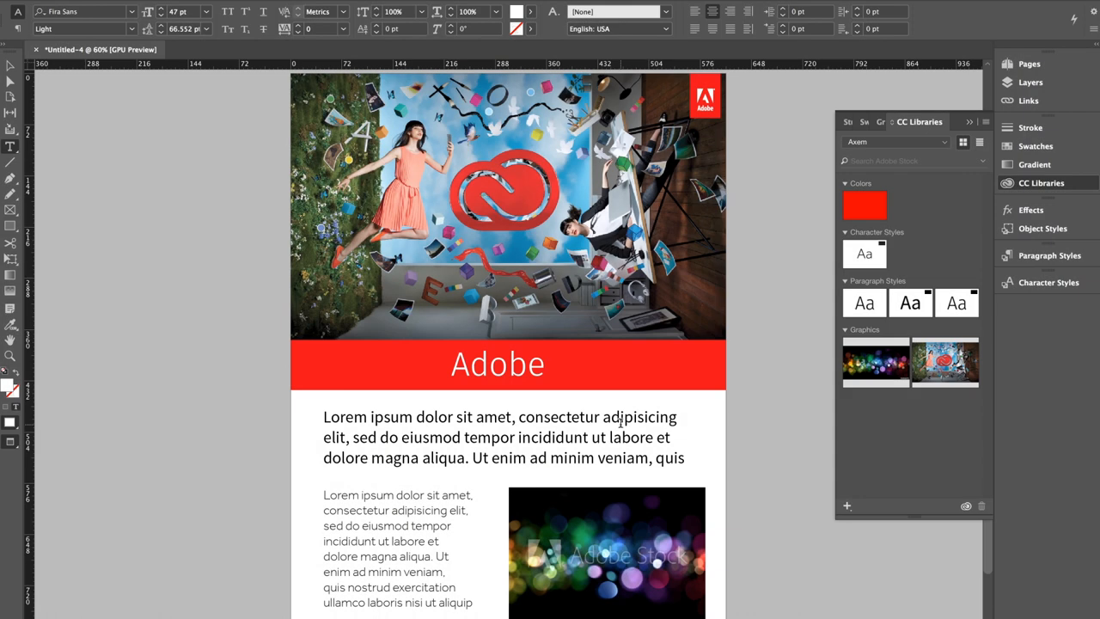
- Select the whole lead paragraph (Source Sans Pro Regular, 23 pt) in InDesign
{"action": "triple_click", "coordinate": [498, 437]}
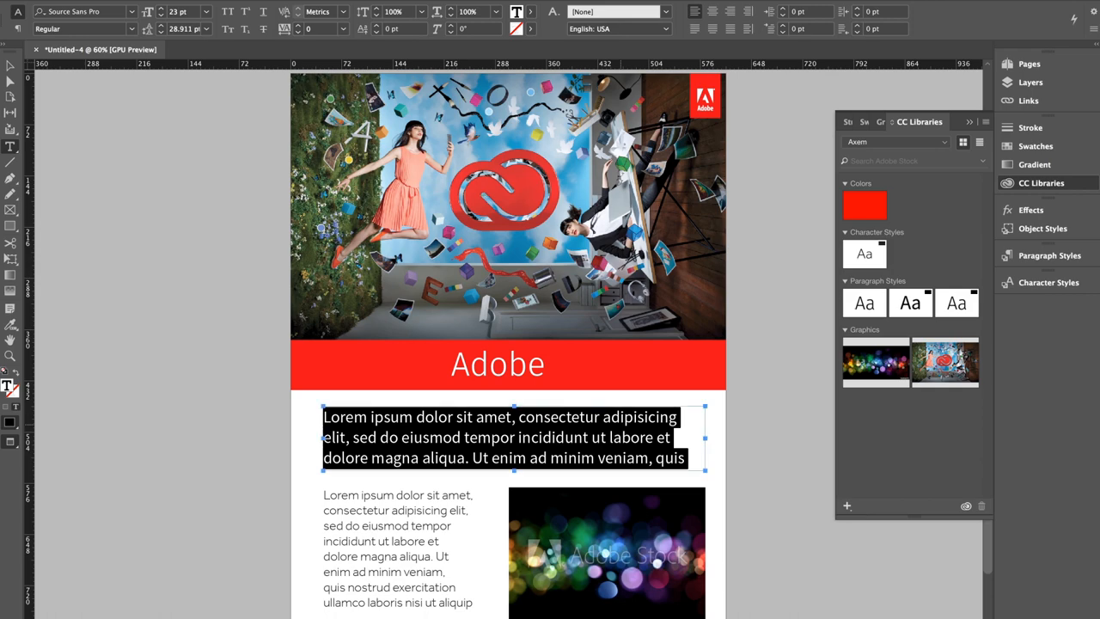